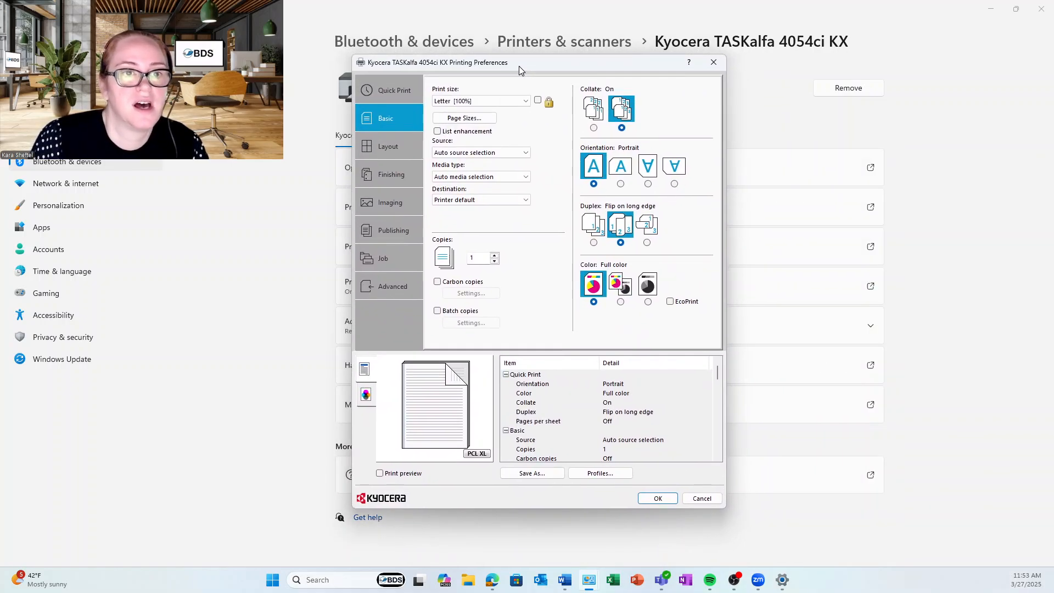
Step: Choose Auto color on the Basic tab and set duplex to flip on long edge
{"action": "left_click", "coordinate": [621, 300]}
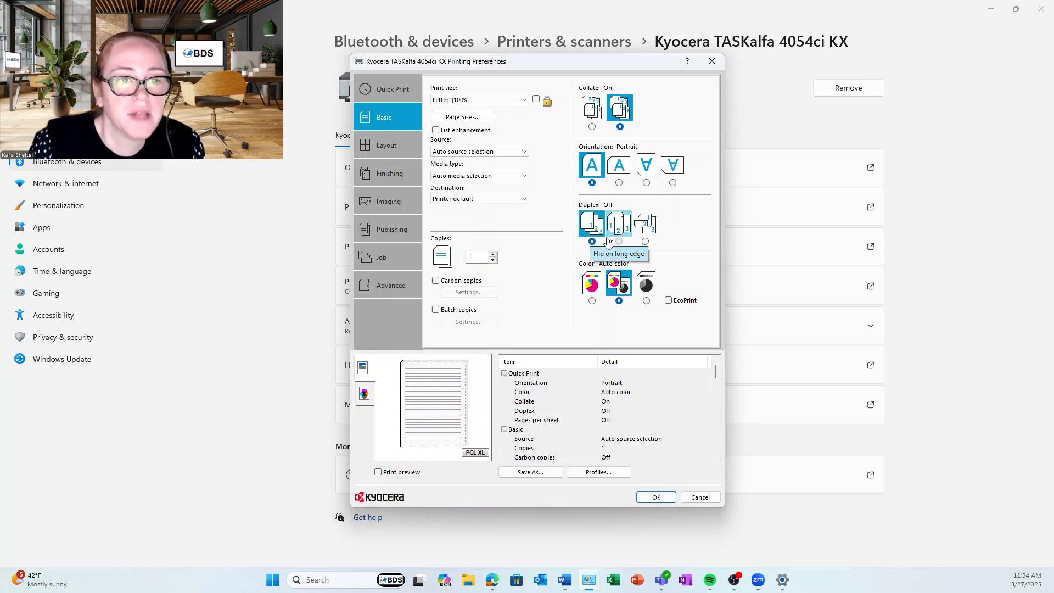
{"action": "left_click", "coordinate": [619, 241]}
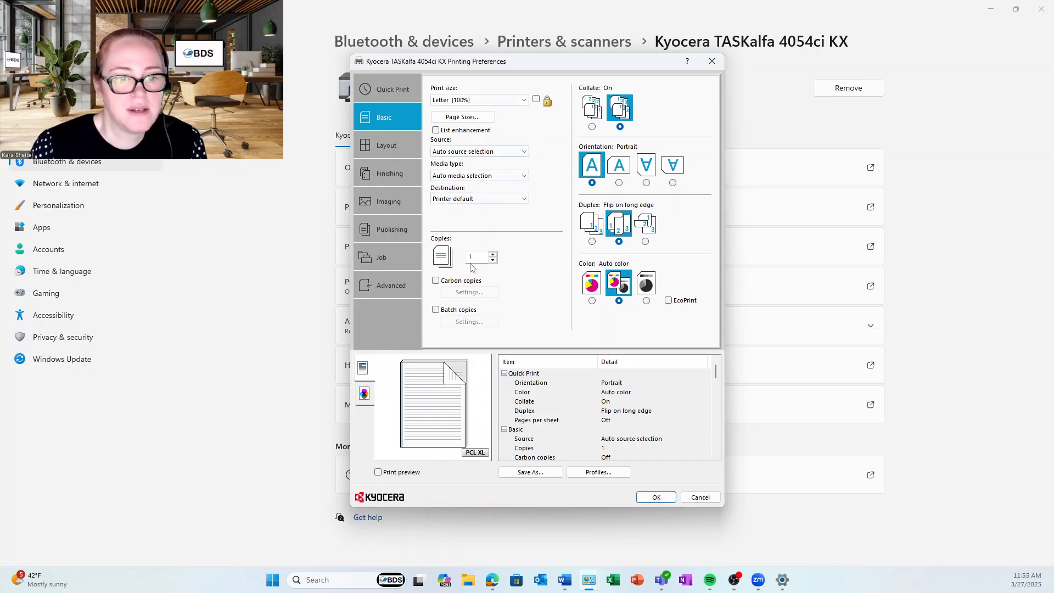